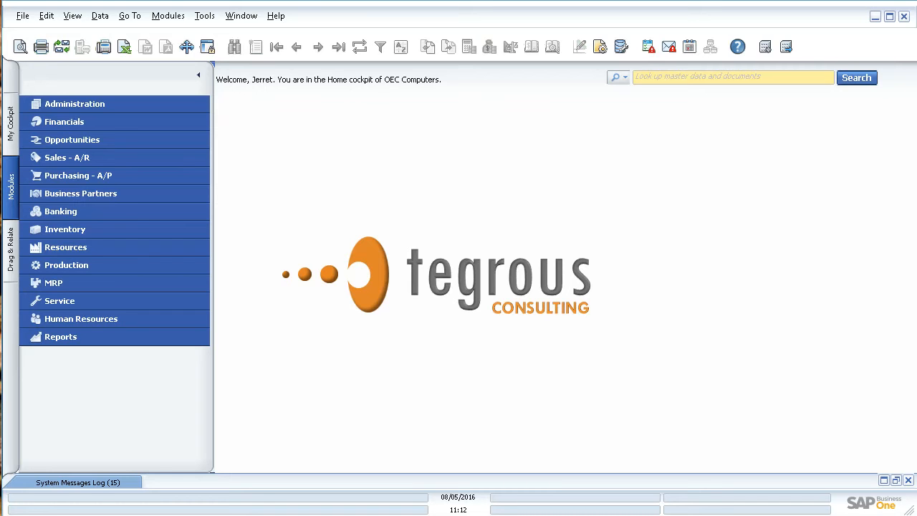
pyautogui.moveTo(183, 246)
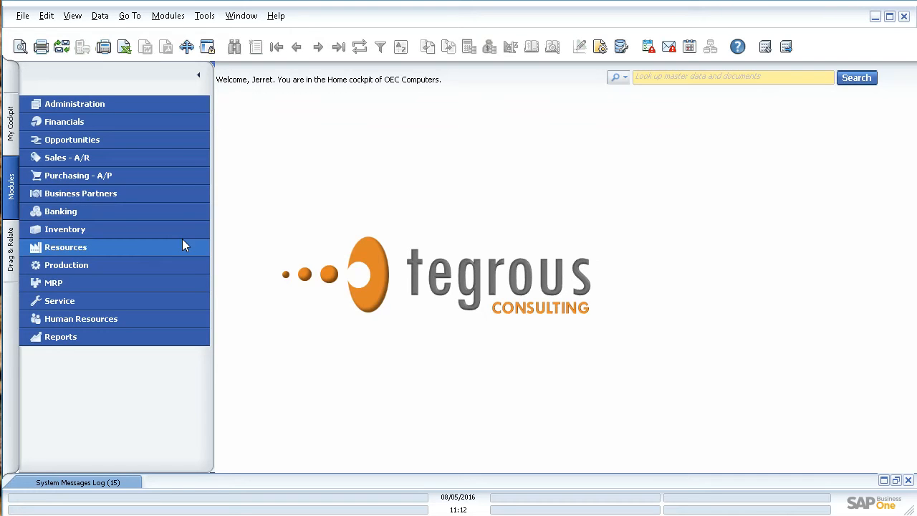
pyautogui.moveTo(205, 14)
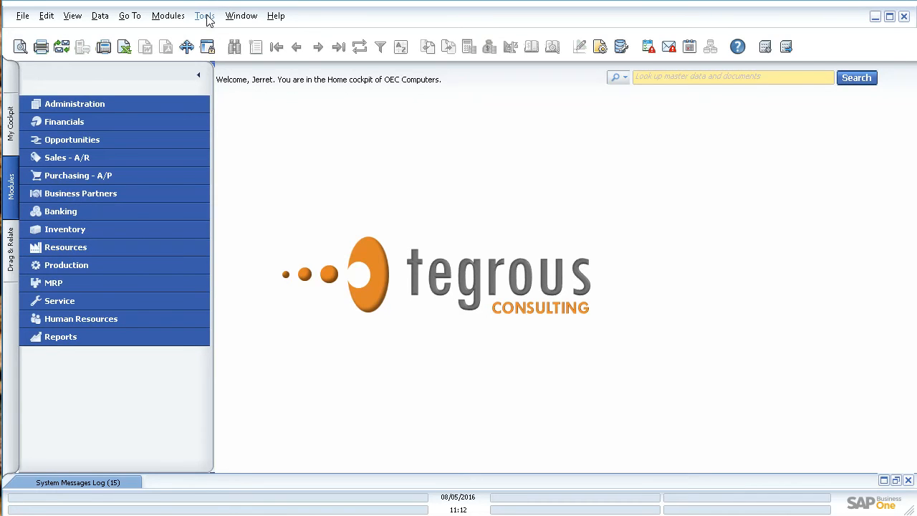
# Step: Show the Queries submenu under the Tools menu
pyautogui.click(203, 14)
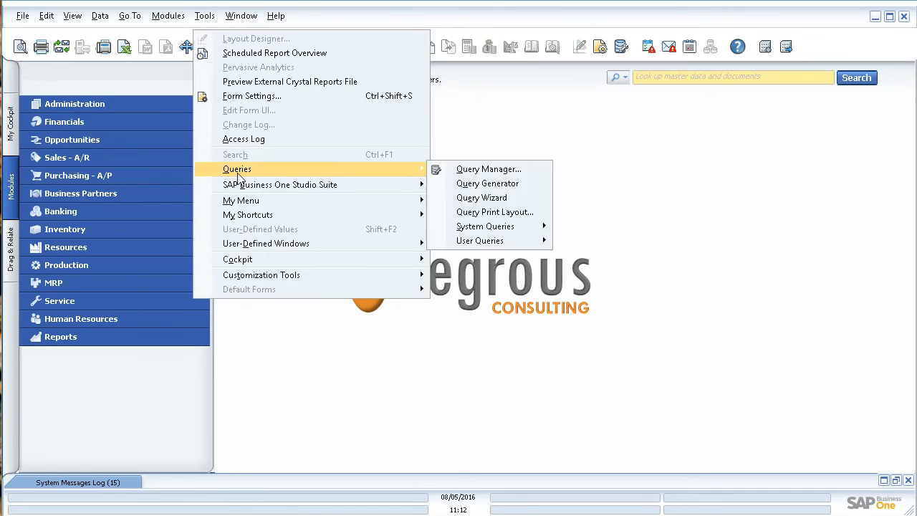
pyautogui.moveTo(487, 183)
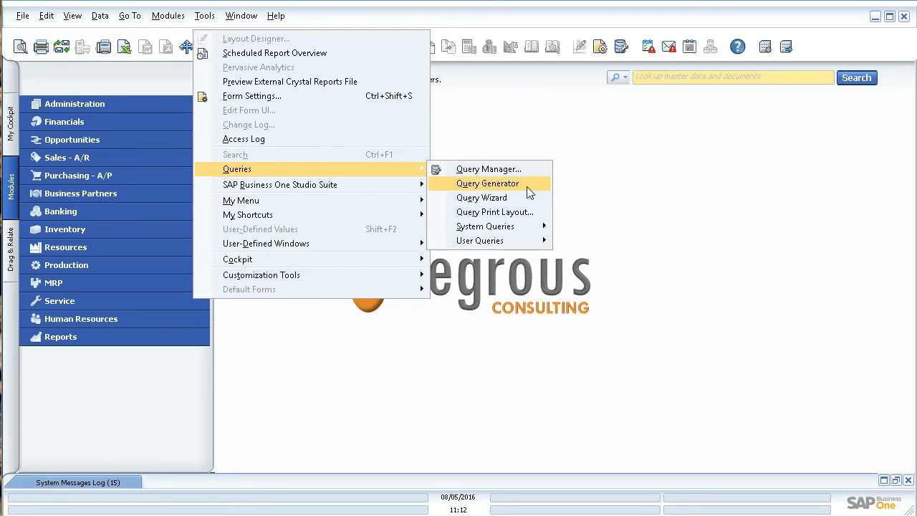
pyautogui.moveTo(481, 197)
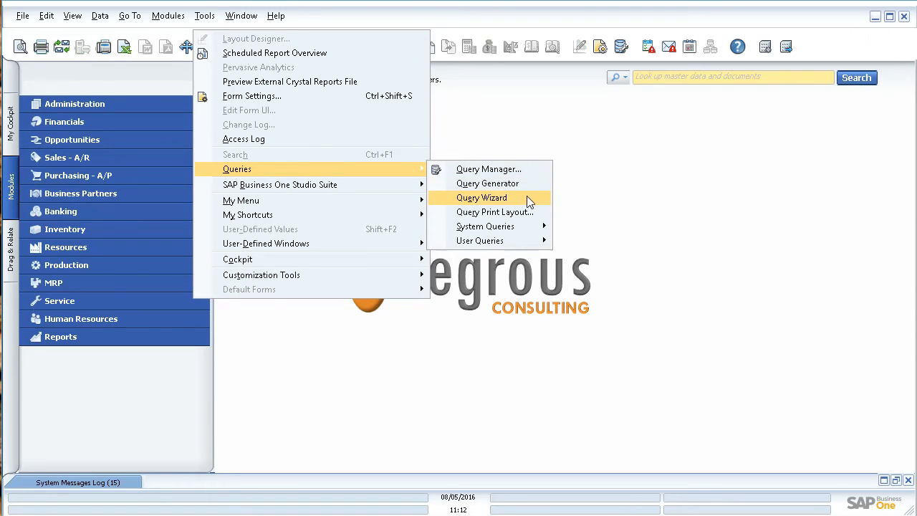
pyautogui.moveTo(487, 184)
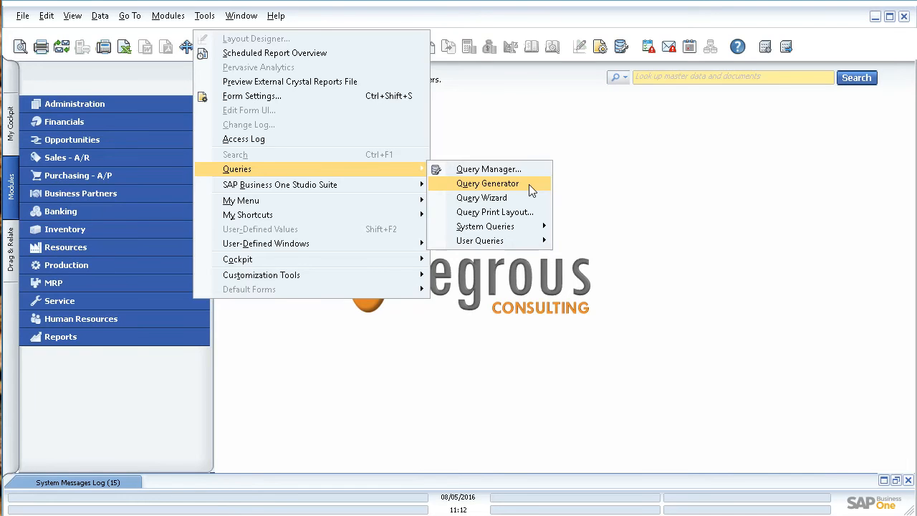
# Step: Launch the Query Generator with an empty query
pyautogui.click(487, 184)
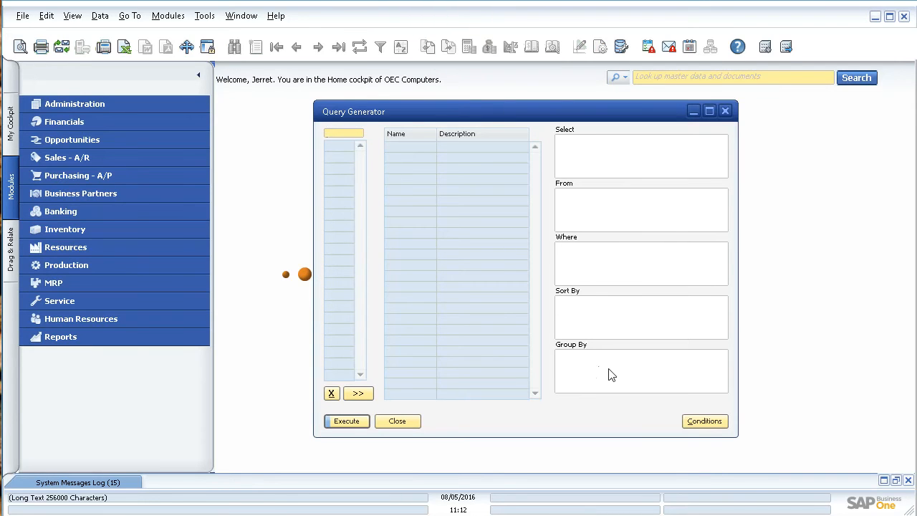
pyautogui.moveTo(692, 205)
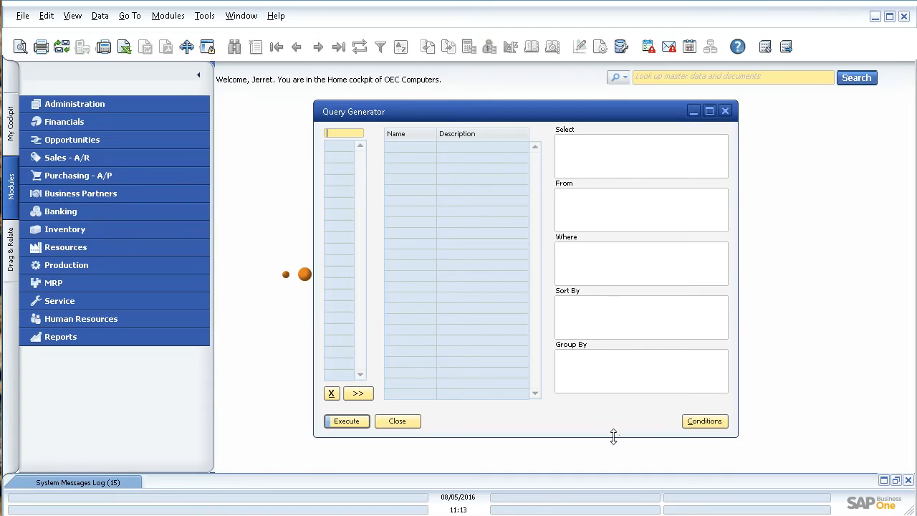
pyautogui.moveTo(602, 417)
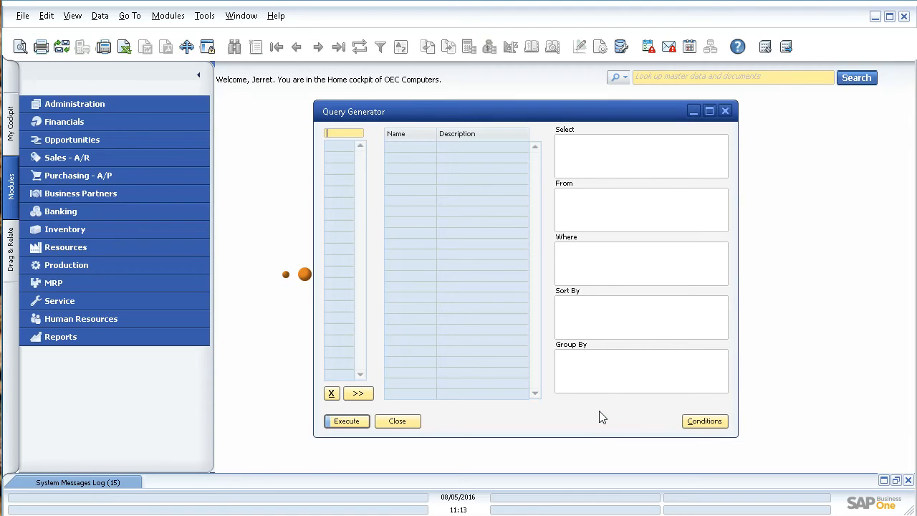
pyautogui.moveTo(516, 120)
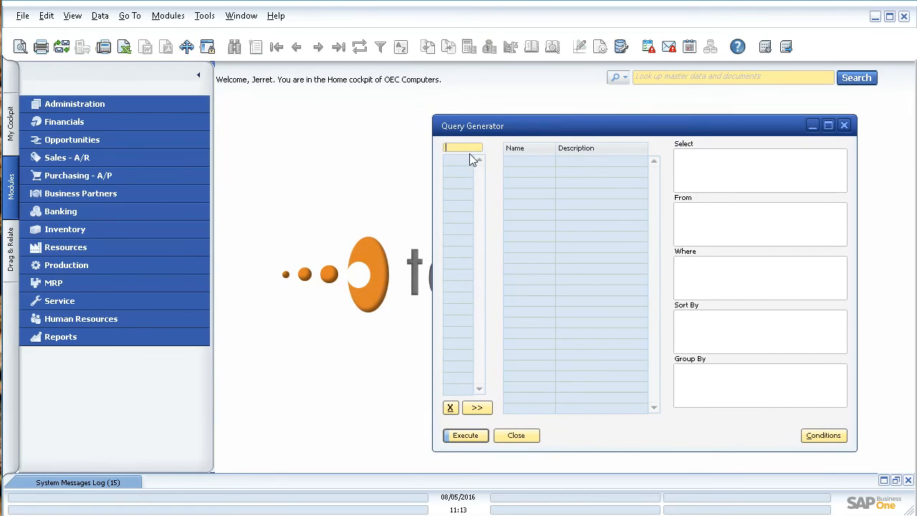
pyautogui.moveTo(459, 159)
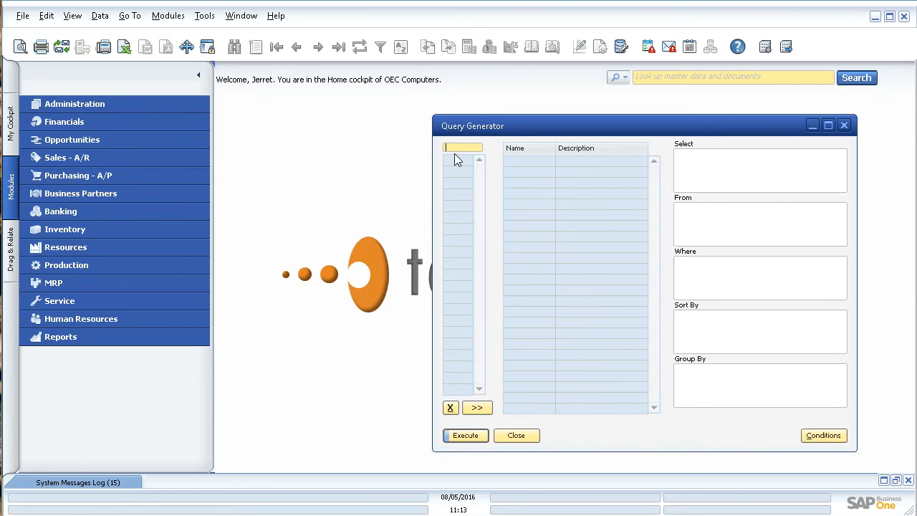
pyautogui.click(80, 192)
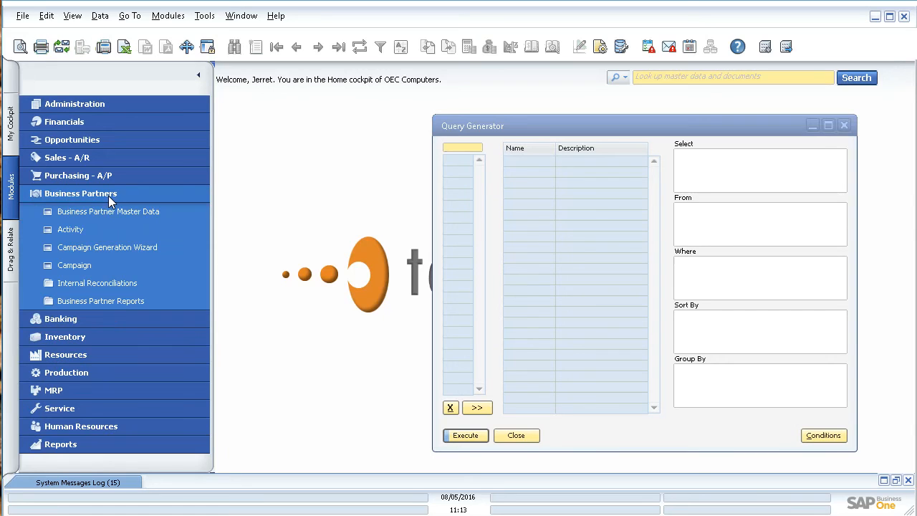
pyautogui.click(109, 212)
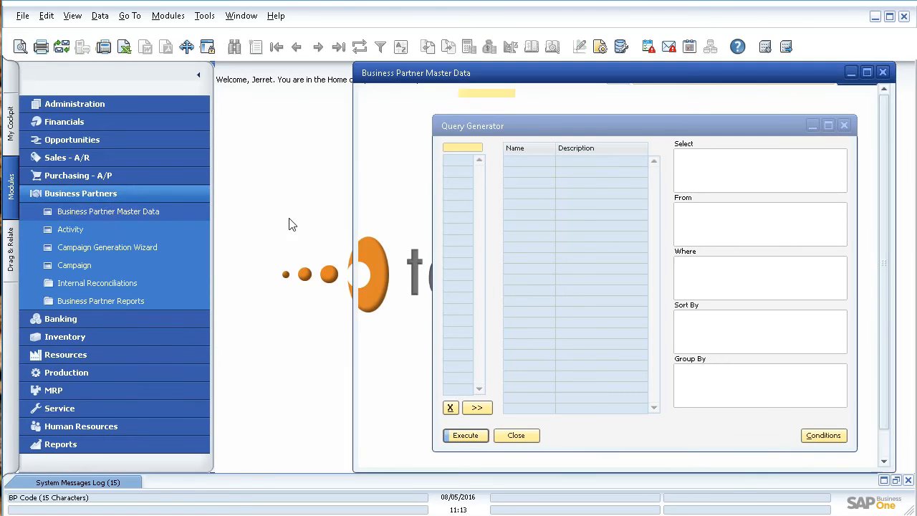
pyautogui.click(516, 435)
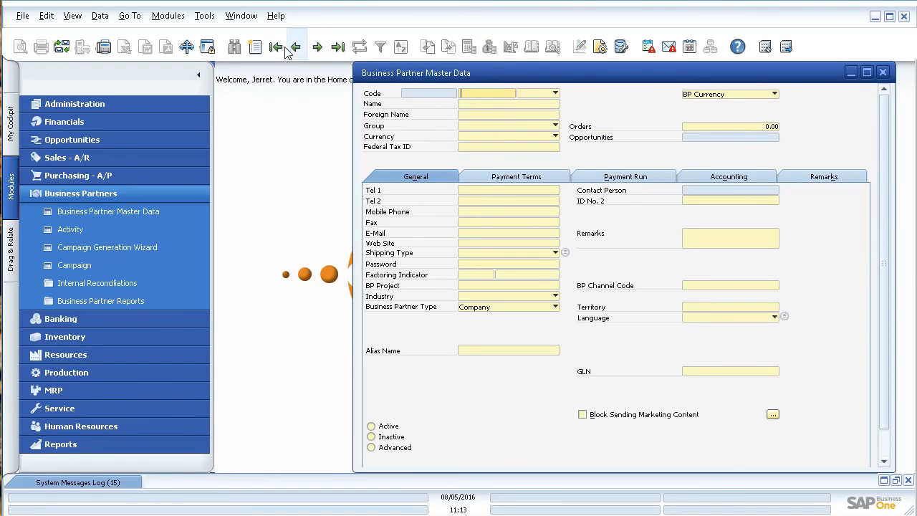
pyautogui.click(275, 45)
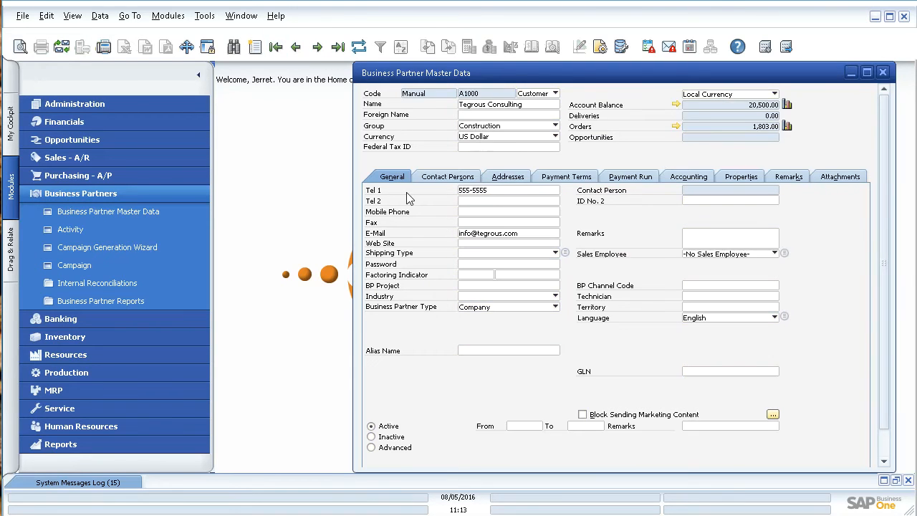
pyautogui.click(72, 14)
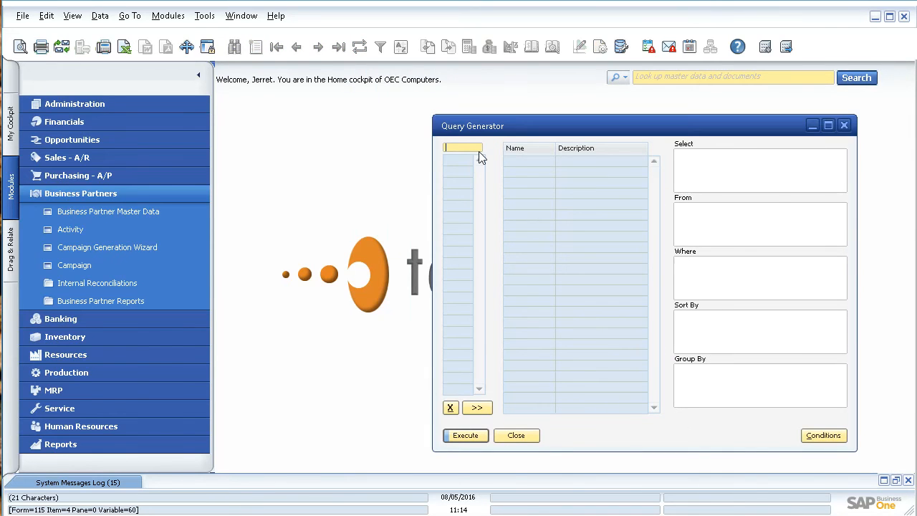
# Step: Select CardCode, CardName, Phone1, E_Mail and Cellular from the OCRD business partner table
pyautogui.write('oc')
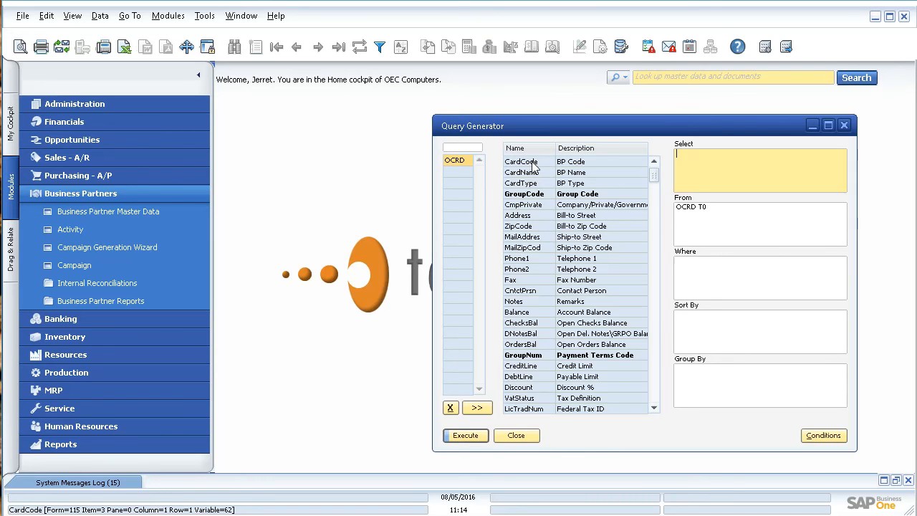
pyautogui.doubleClick(520, 160)
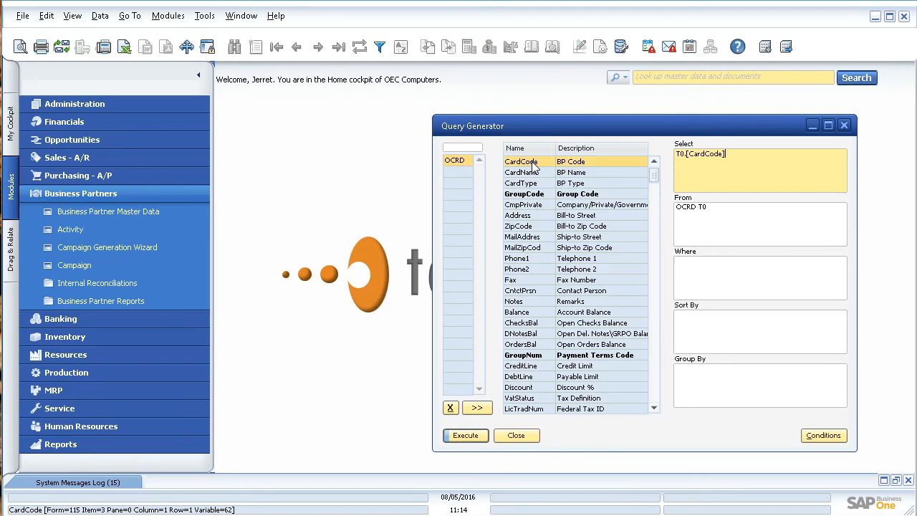
pyautogui.click(522, 161)
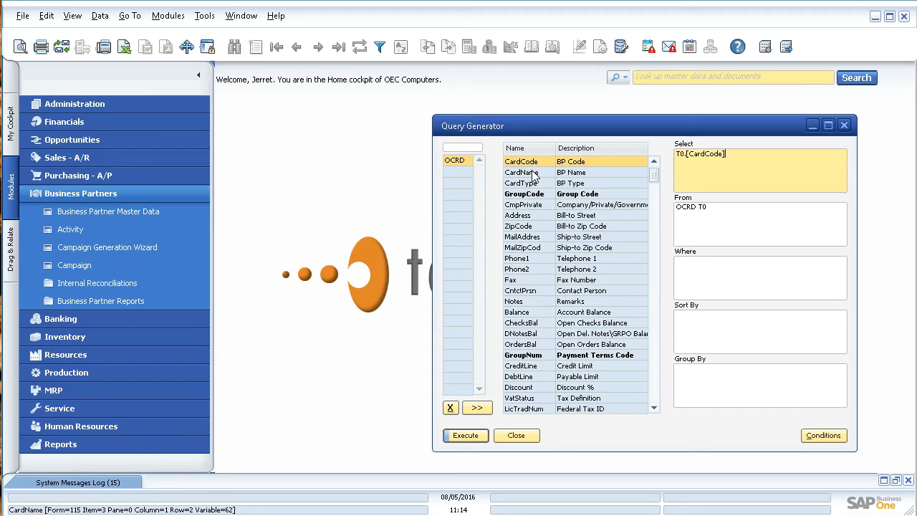
pyautogui.doubleClick(523, 172)
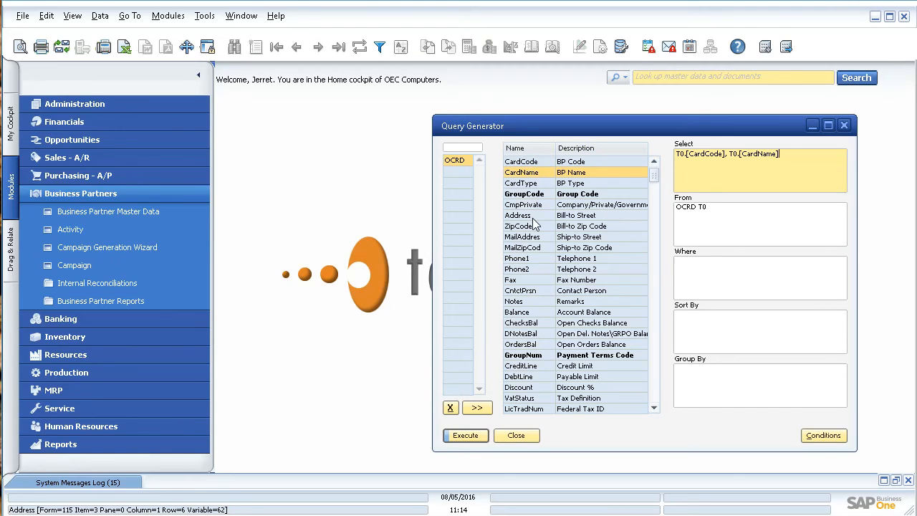
pyautogui.doubleClick(516, 258)
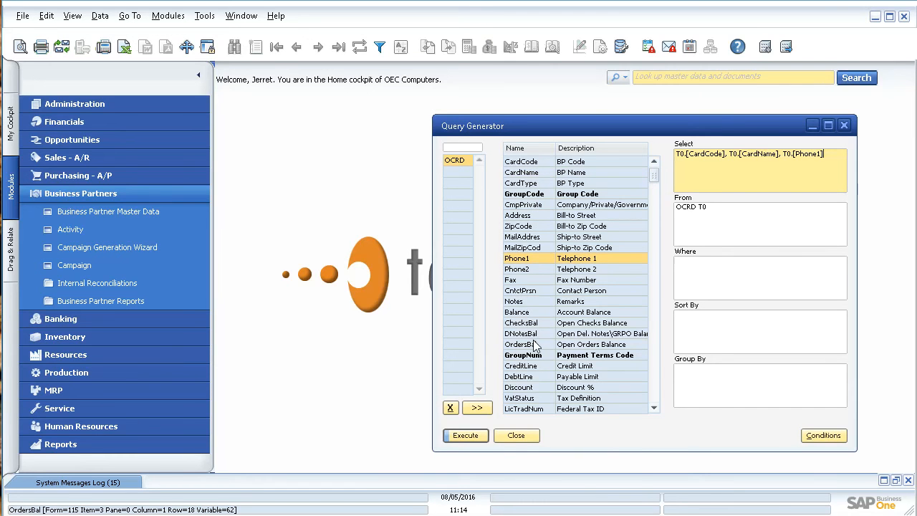
pyautogui.scroll(-3)
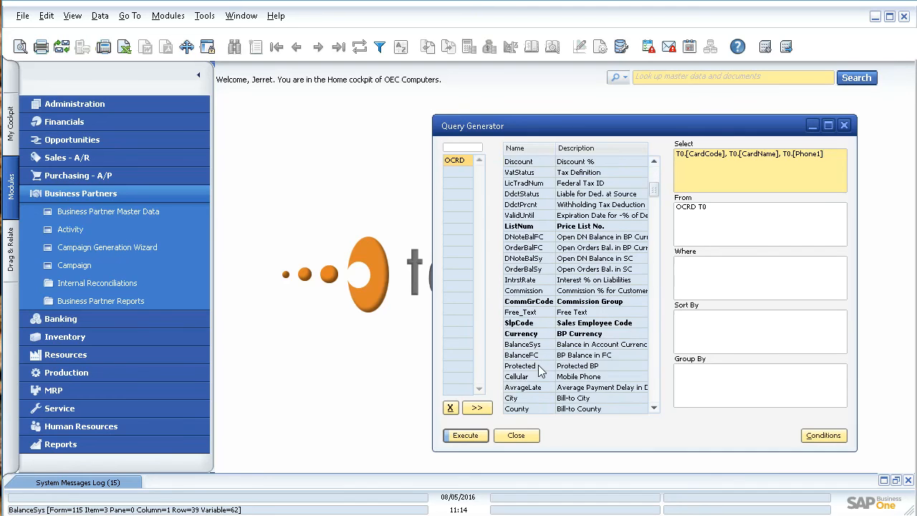
pyautogui.scroll(-3)
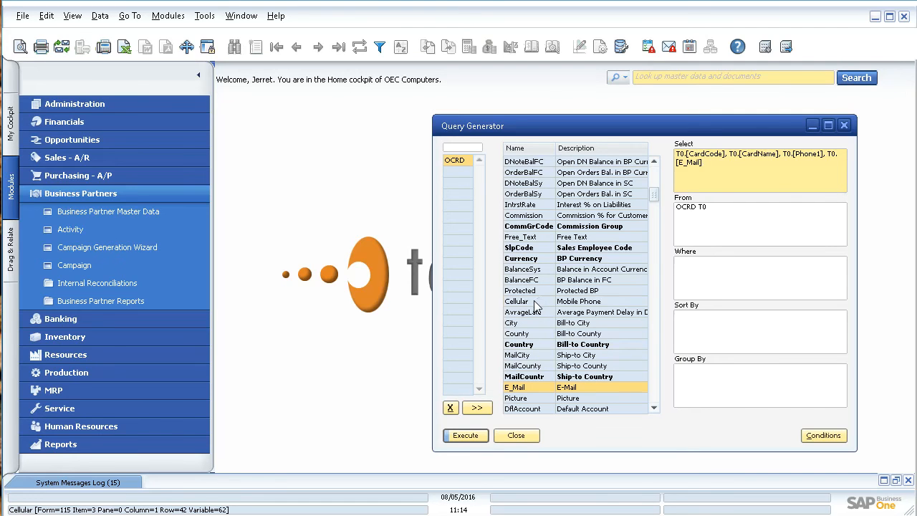
pyautogui.doubleClick(515, 301)
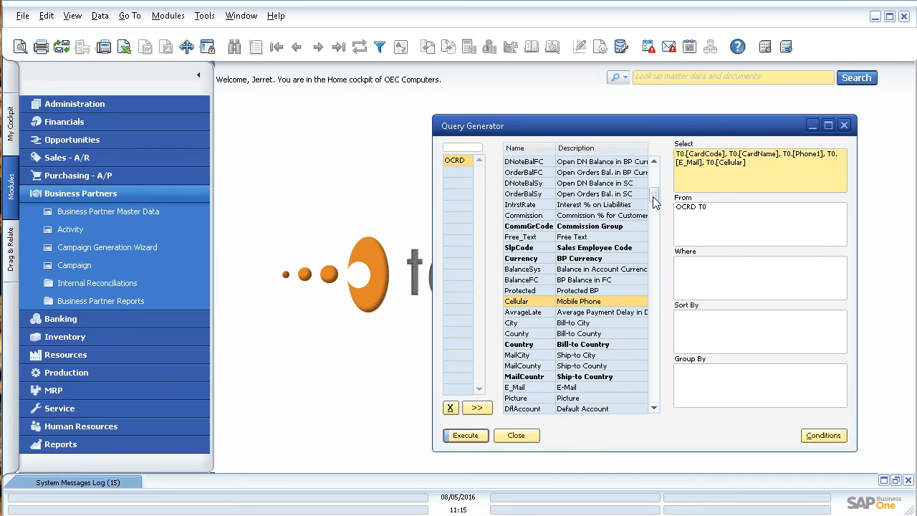
# Step: Join the OCRG customer group table via the bold GroupCode field
pyautogui.click(653, 160)
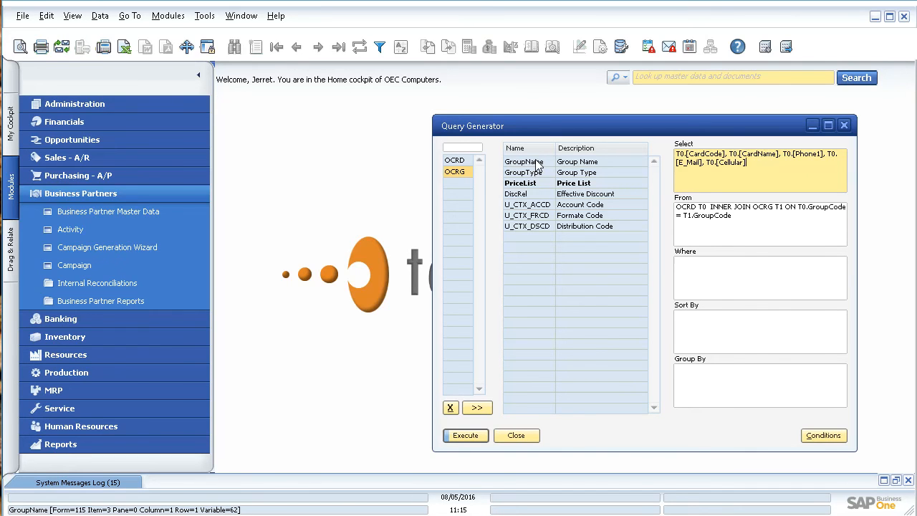
pyautogui.moveTo(537, 165)
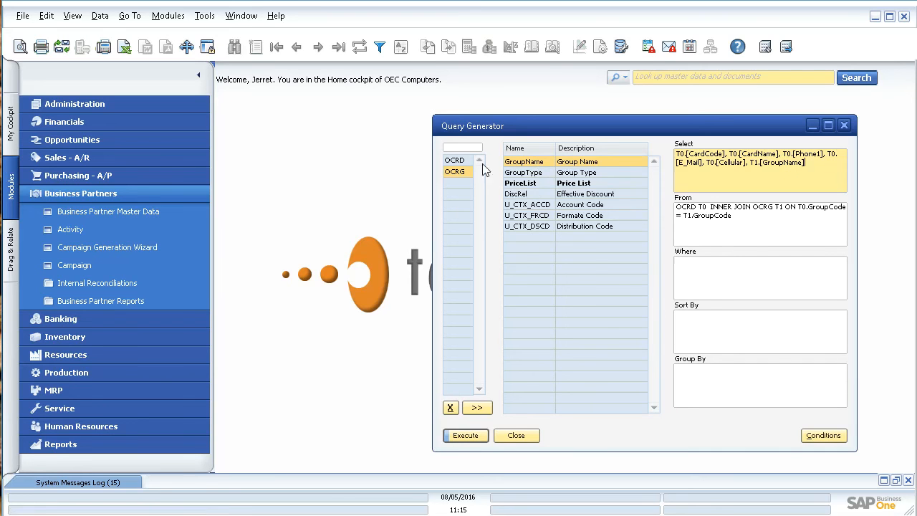
# Step: Return to the OCRD field list and add CreditCard to the selected columns
pyautogui.click(455, 160)
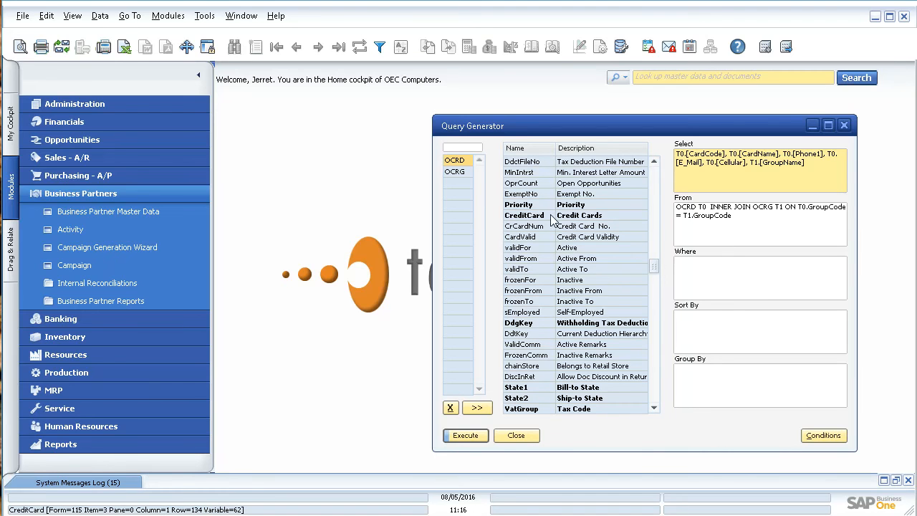
pyautogui.doubleClick(524, 215)
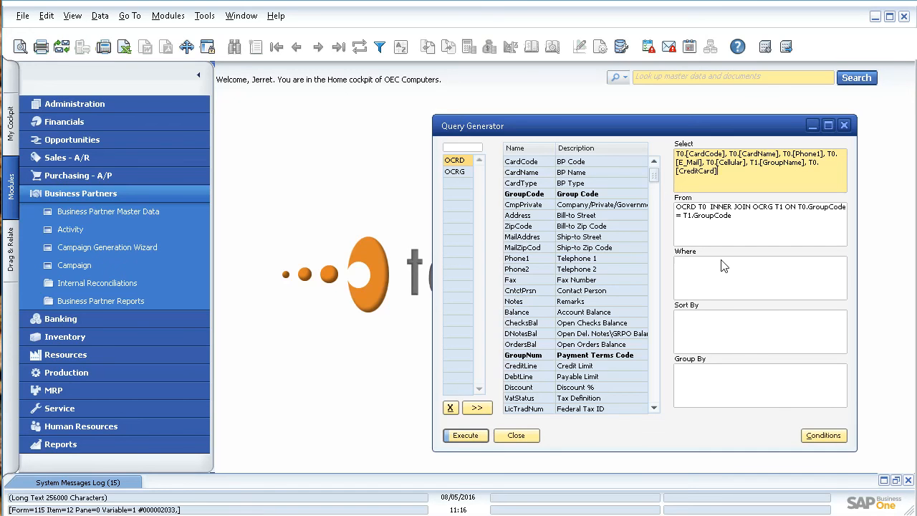
pyautogui.moveTo(721, 281)
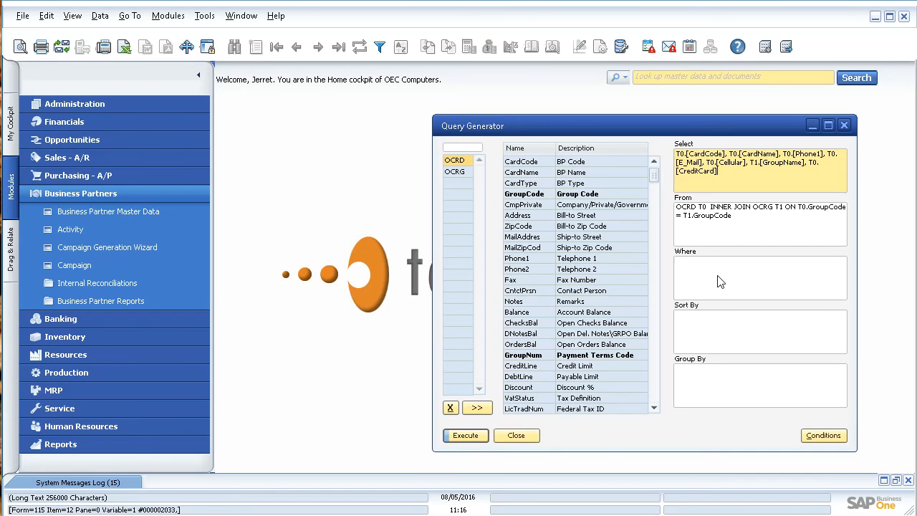
pyautogui.moveTo(705, 274)
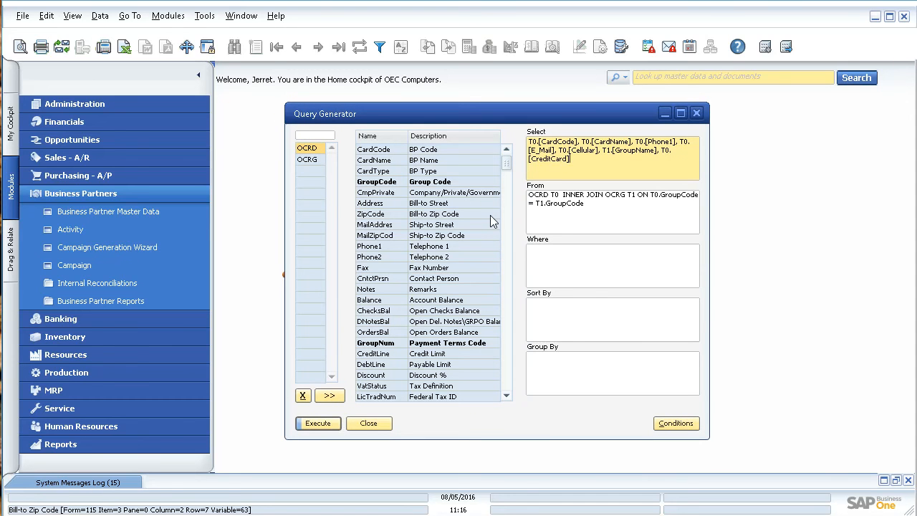
# Step: Insert T0.[CardCode] into the Where clause to start the filter condition
pyautogui.scroll(-3)
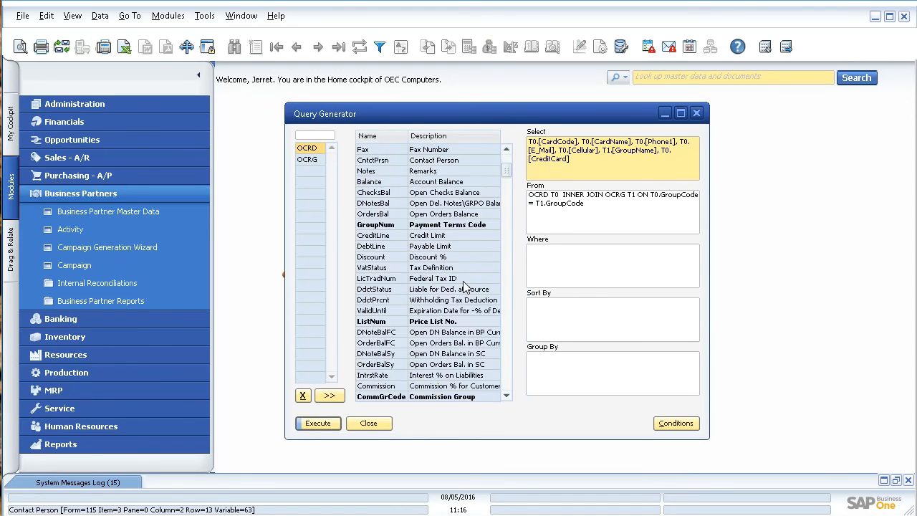
pyautogui.scroll(-3)
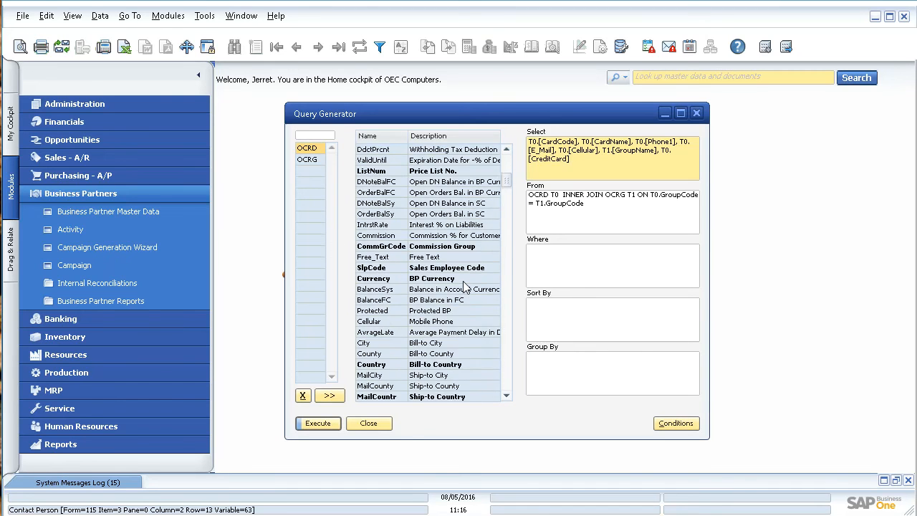
pyautogui.scroll(-3)
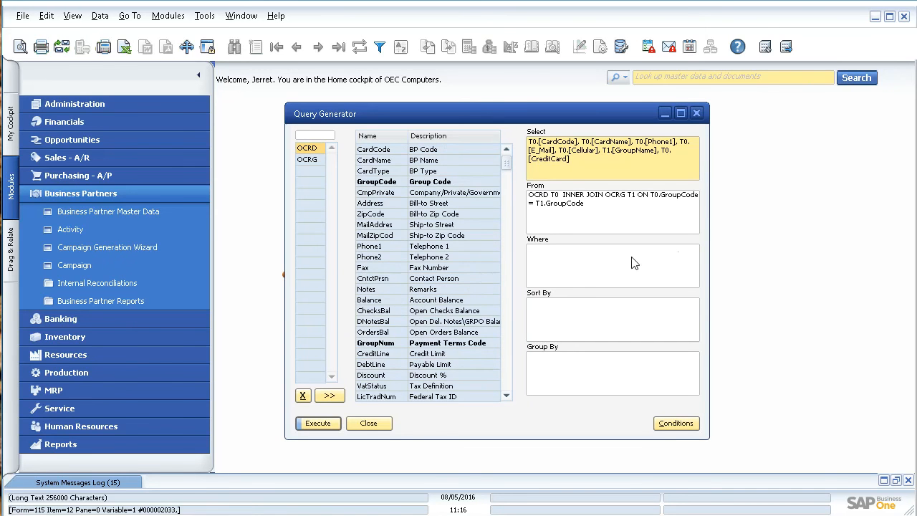
pyautogui.click(613, 265)
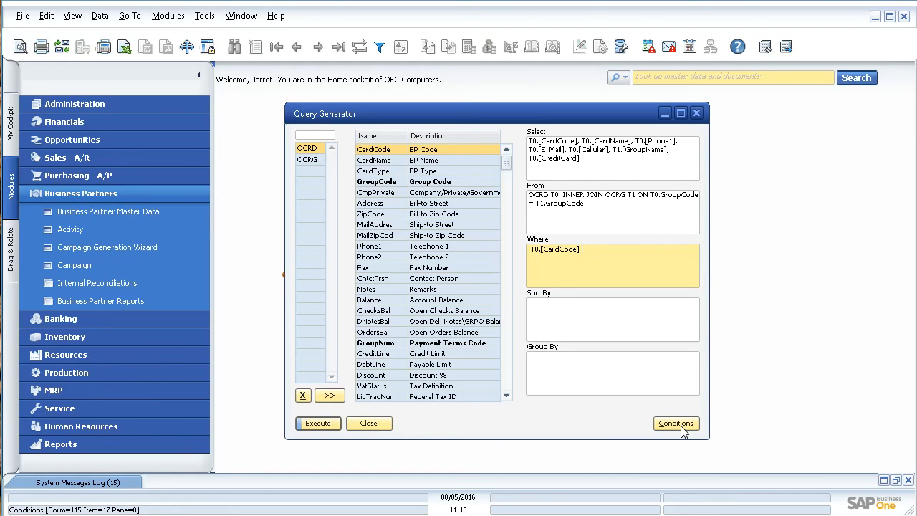
# Step: Complete the condition as CardCode Like 'A%' using the Starts with comparison
pyautogui.click(675, 423)
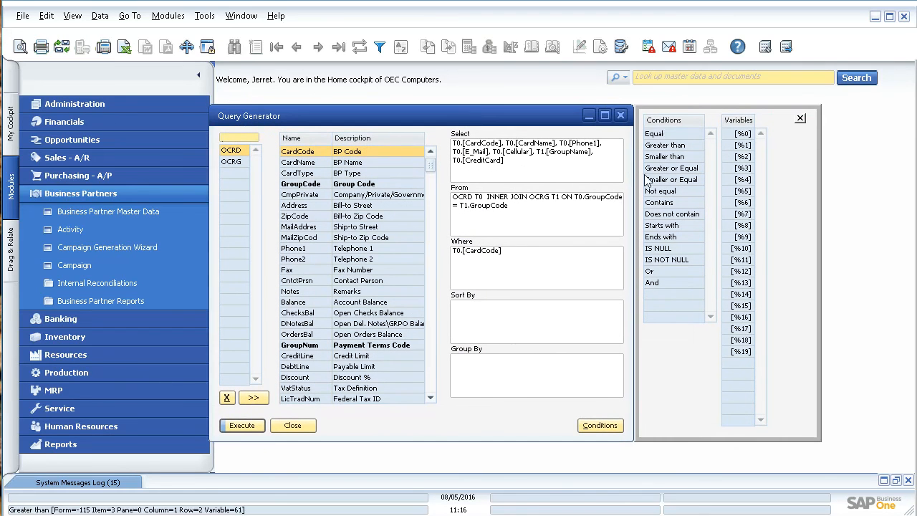
pyautogui.moveTo(722, 290)
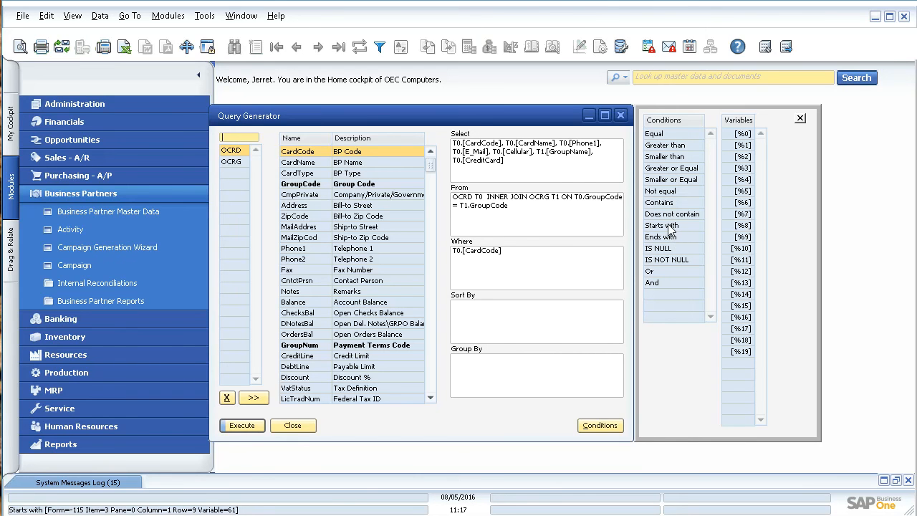
pyautogui.click(662, 225)
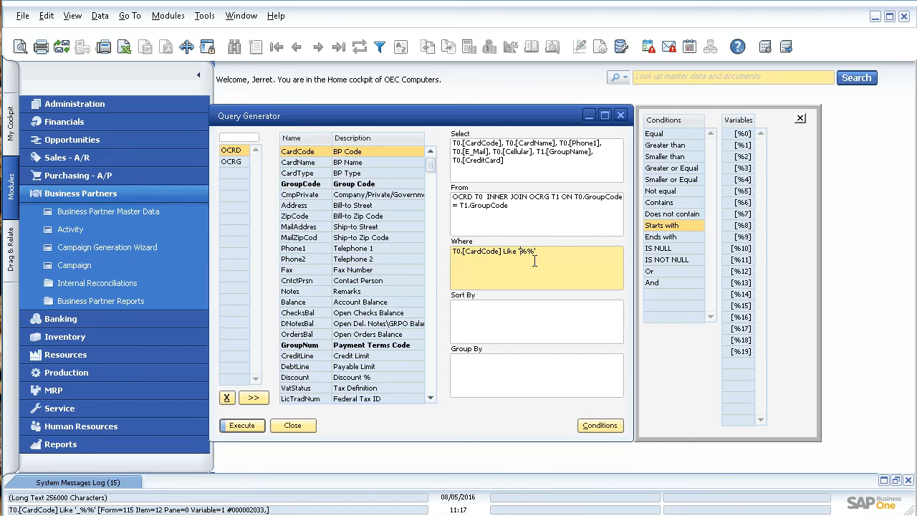
pyautogui.write('A')
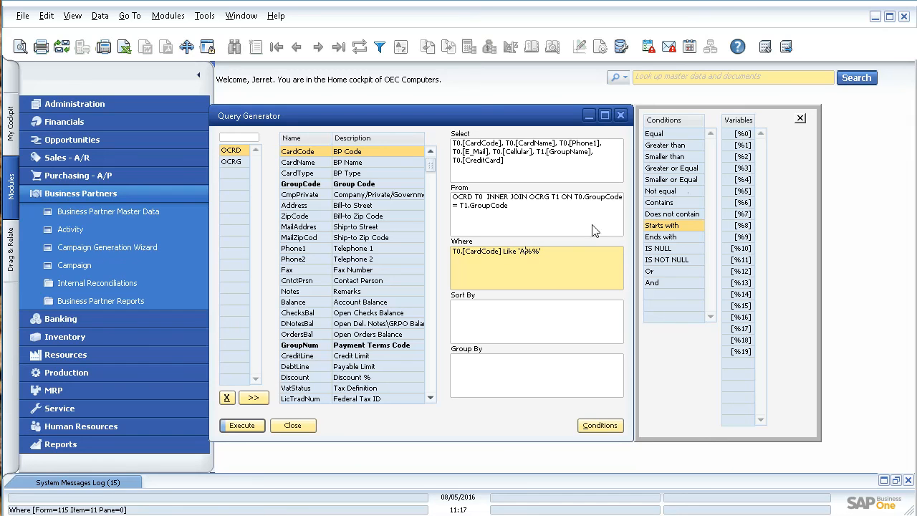
pyautogui.click(495, 253)
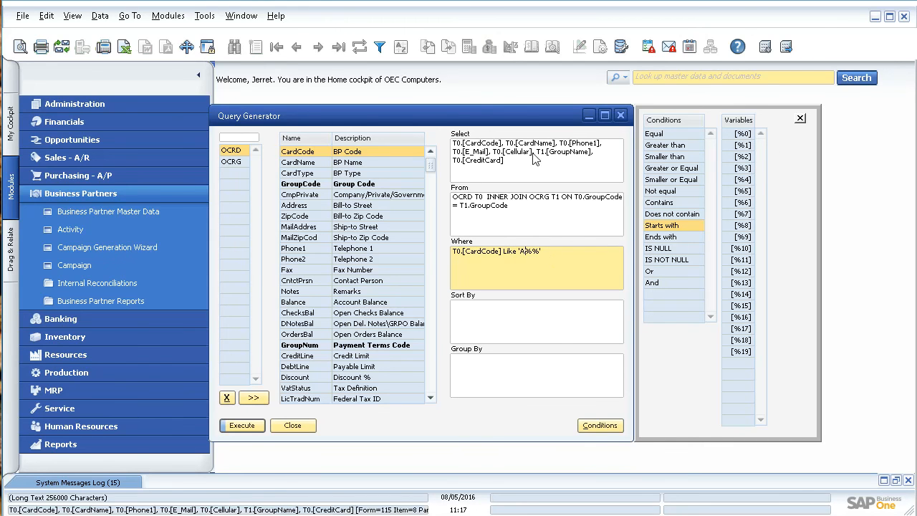
pyautogui.click(496, 250)
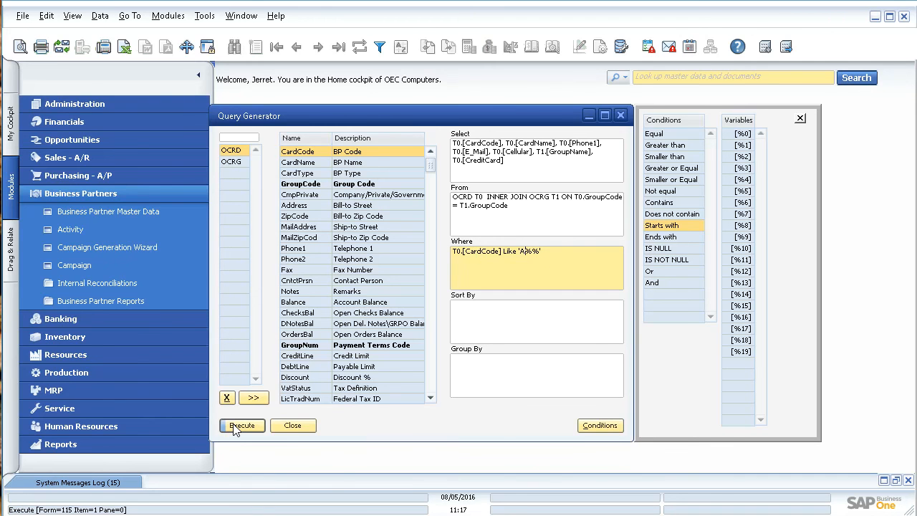
# Step: Execute the query and inspect the returned partner A1000 Tegrous Consulting's name, code and e-mail
pyautogui.click(242, 424)
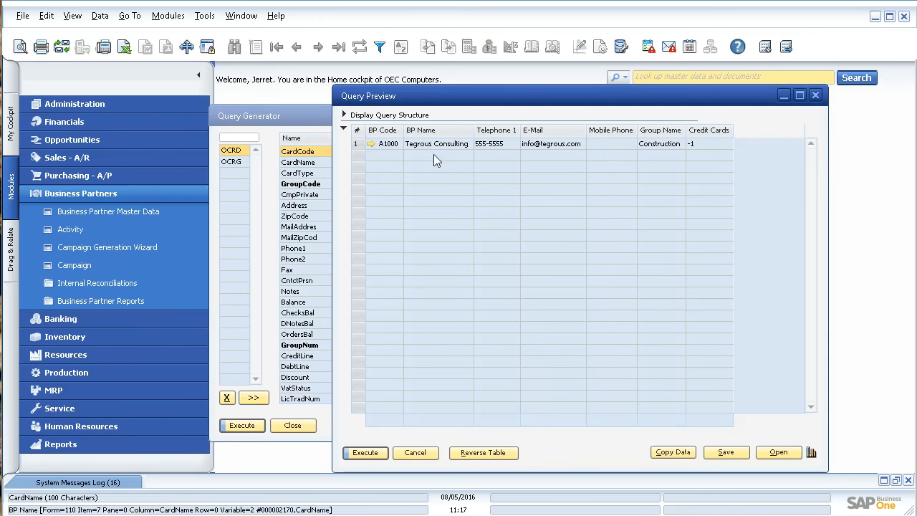
pyautogui.click(387, 143)
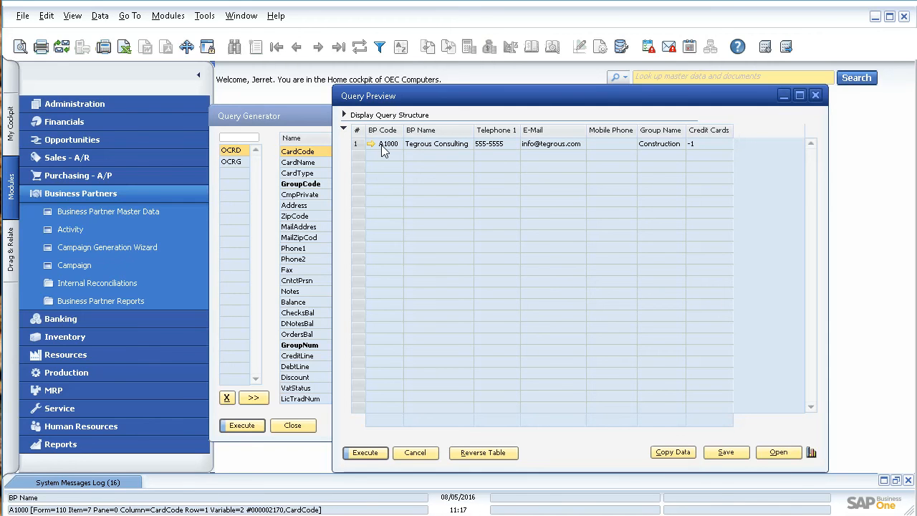
pyautogui.click(550, 143)
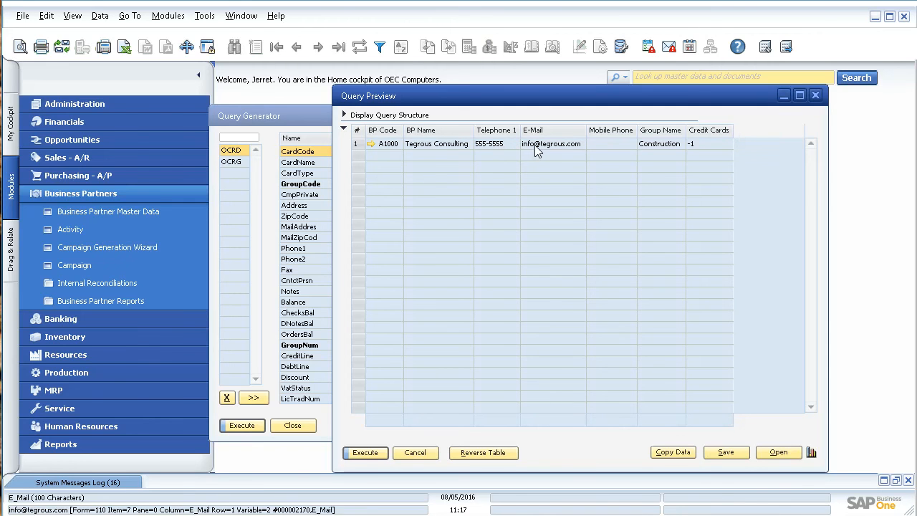
pyautogui.click(610, 143)
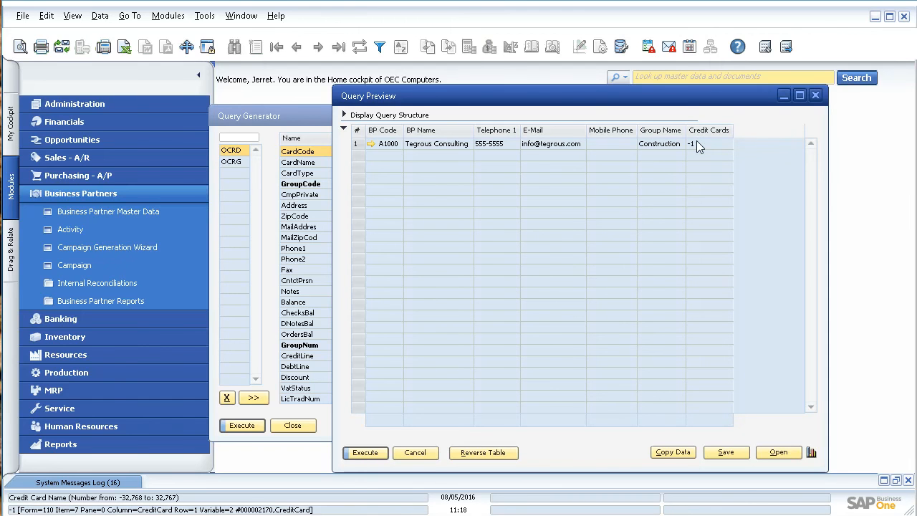
pyautogui.moveTo(688, 152)
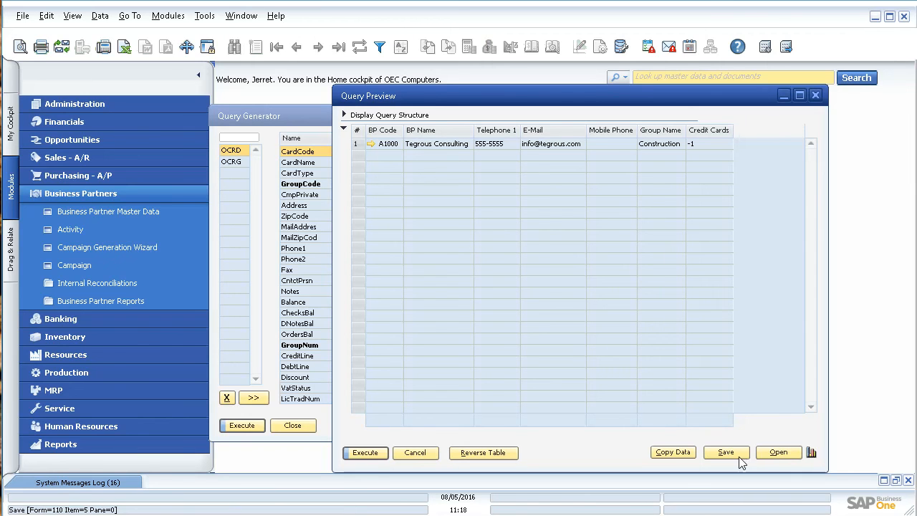
# Step: Save the query as 'BP Data' under the General category
pyautogui.click(725, 452)
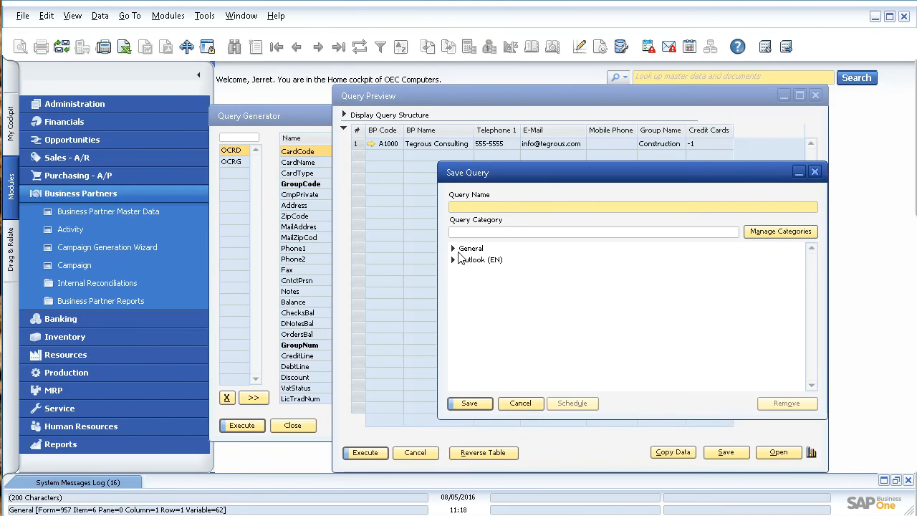
pyautogui.click(453, 248)
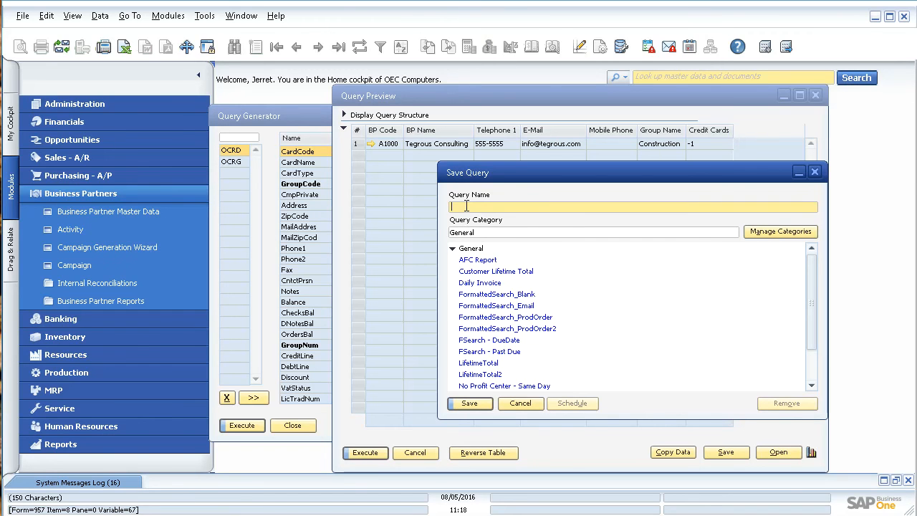
pyautogui.write('BP Data')
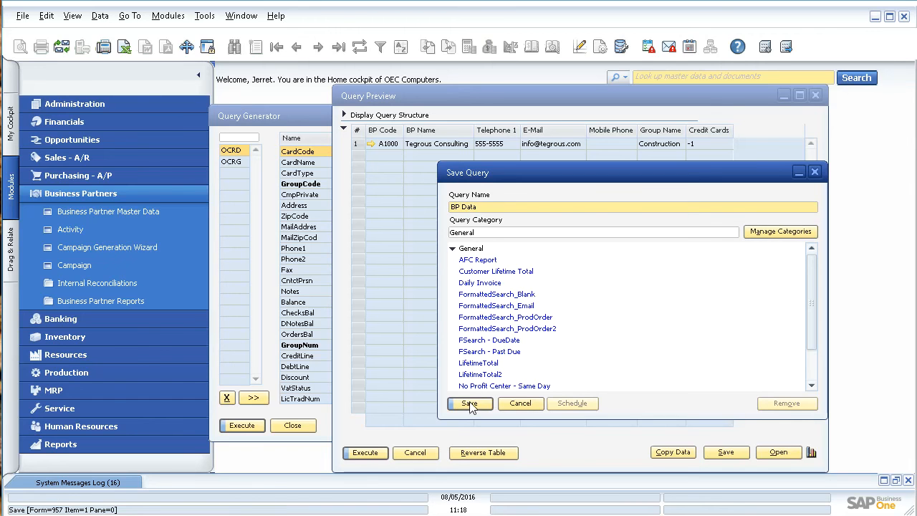
pyautogui.click(470, 404)
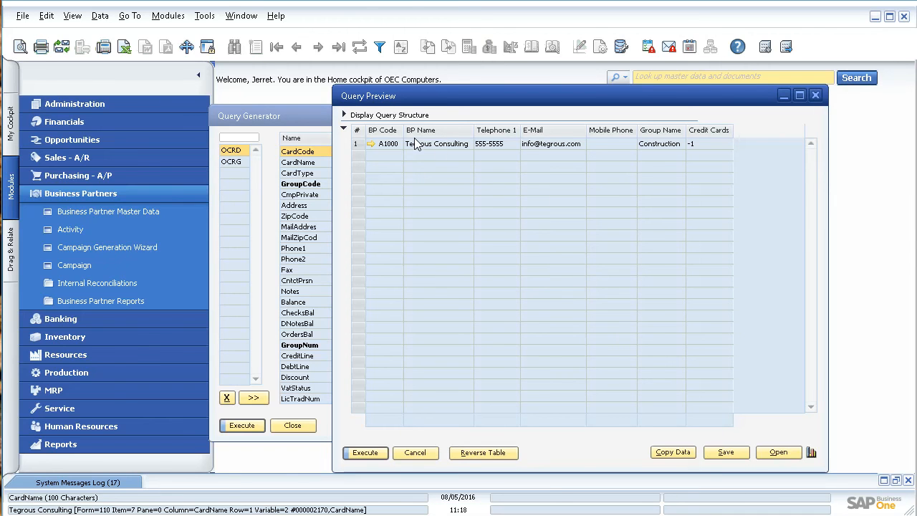
pyautogui.moveTo(123, 46)
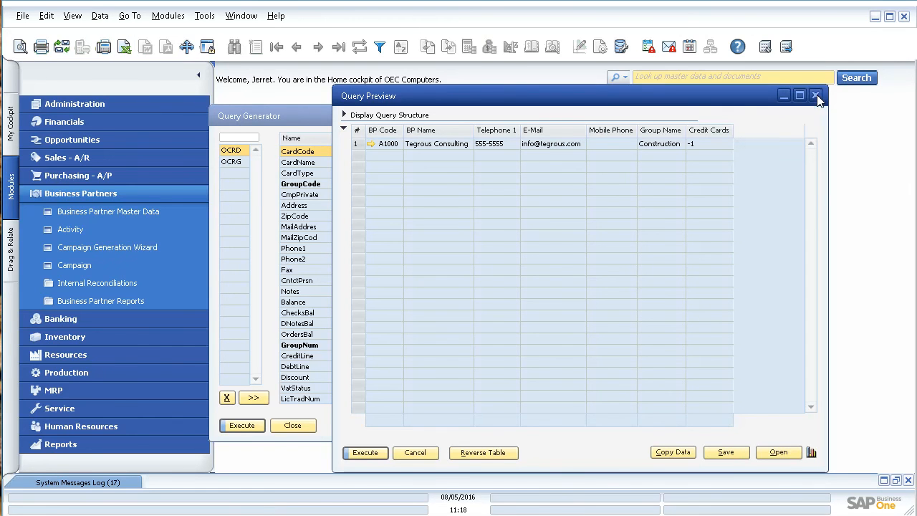
# Step: Close the preview and generator, then run BP Data from Query Manager's General category and close it
pyautogui.click(817, 95)
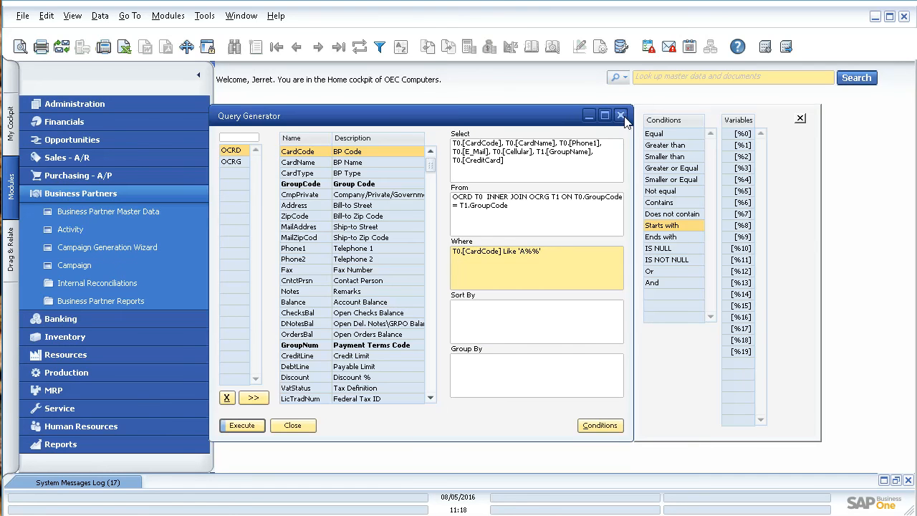
pyautogui.click(620, 114)
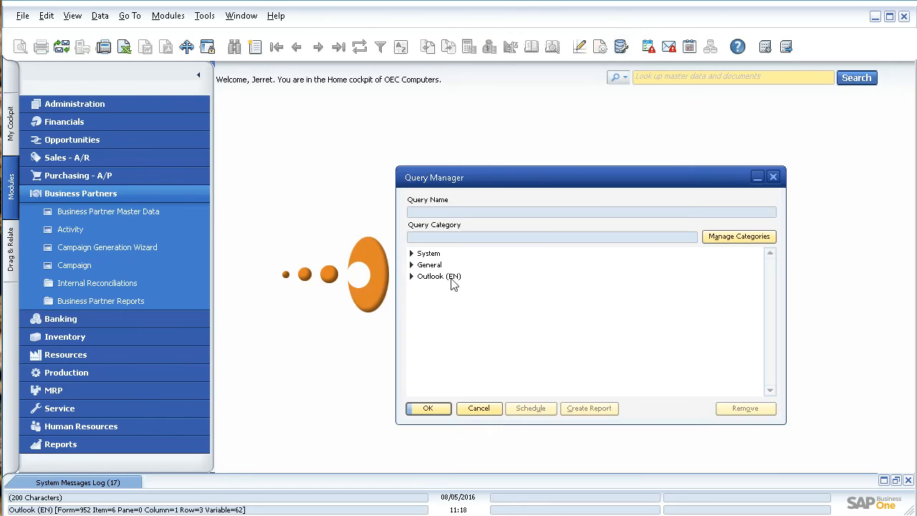
pyautogui.click(411, 263)
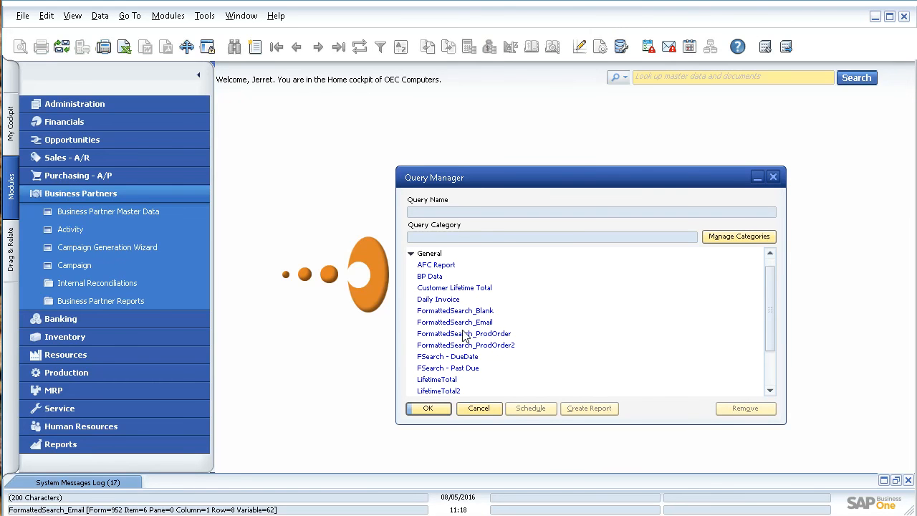
pyautogui.doubleClick(430, 275)
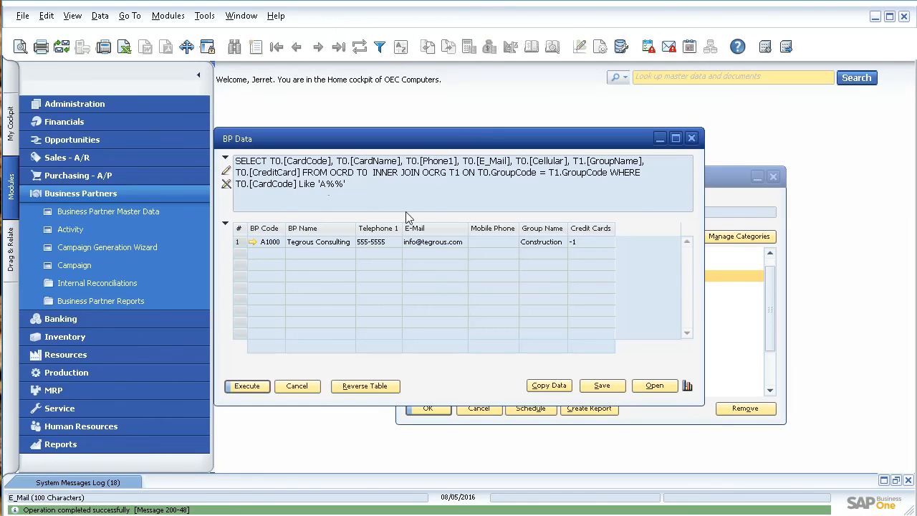
pyautogui.click(690, 138)
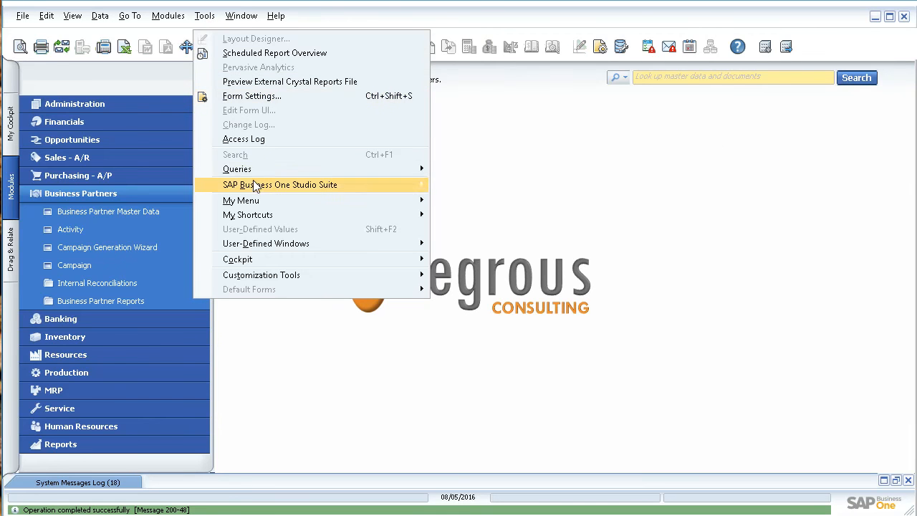
pyautogui.moveTo(238, 169)
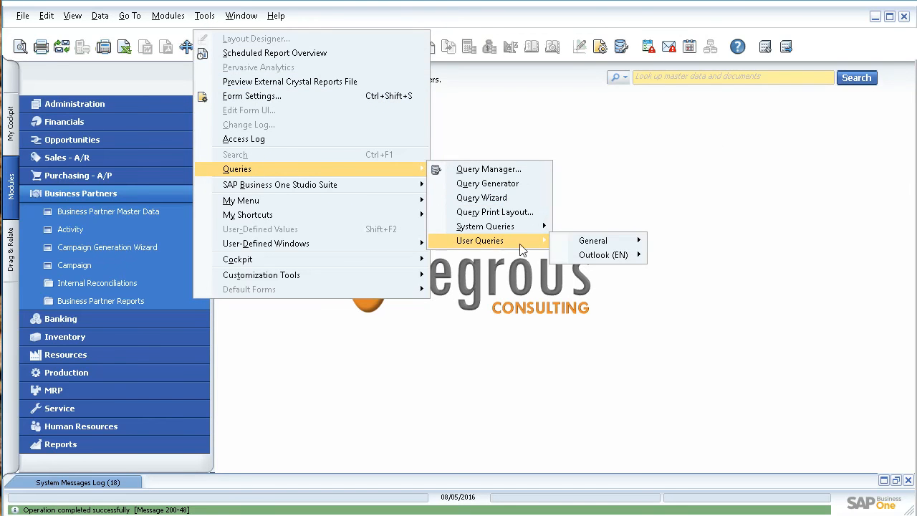
# Step: Run BP Data again from the User Queries menu and close its results
pyautogui.click(593, 241)
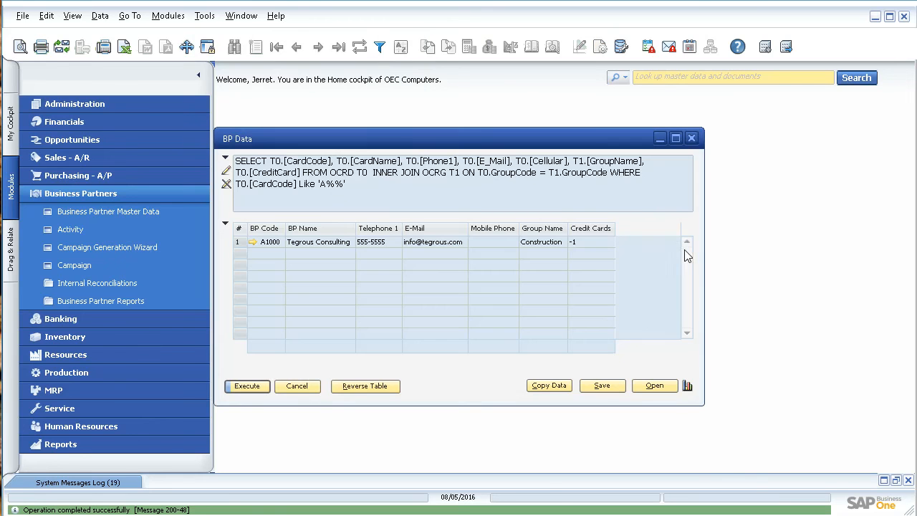
pyautogui.click(691, 137)
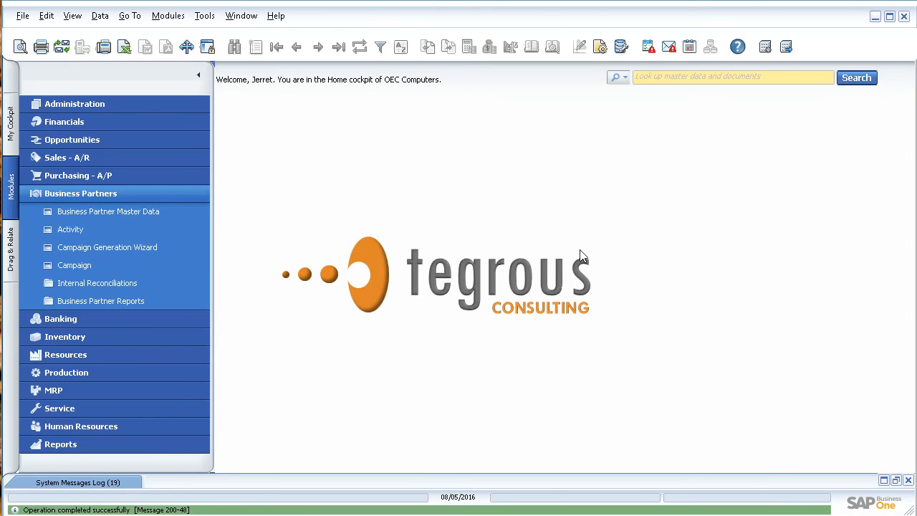
pyautogui.moveTo(573, 249)
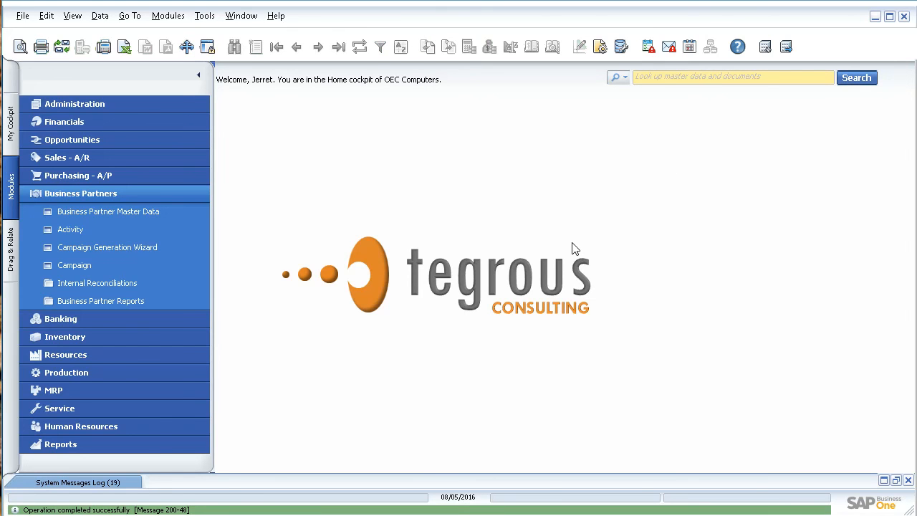